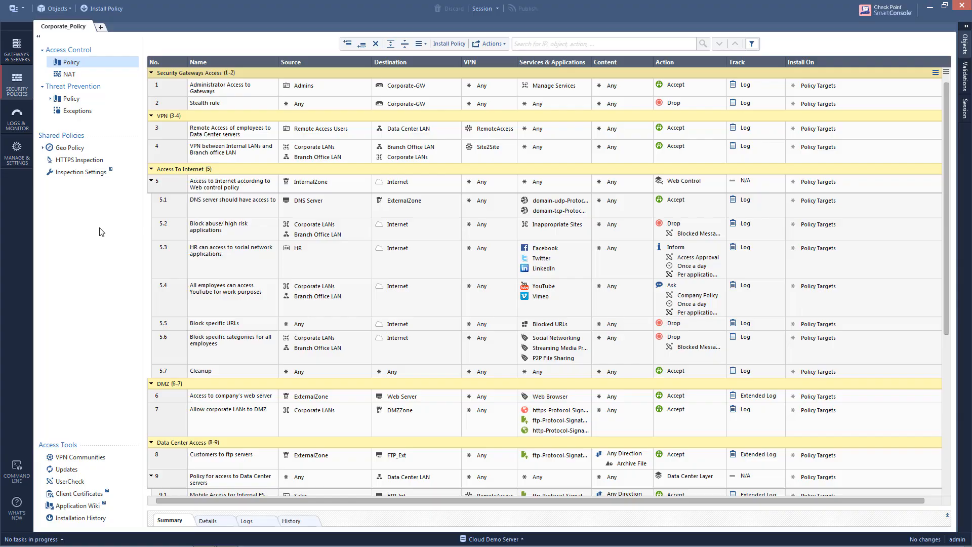
{"action": "mouse_move", "coordinate": [434, 132]}
{"action": "type", "text": "ftp"}
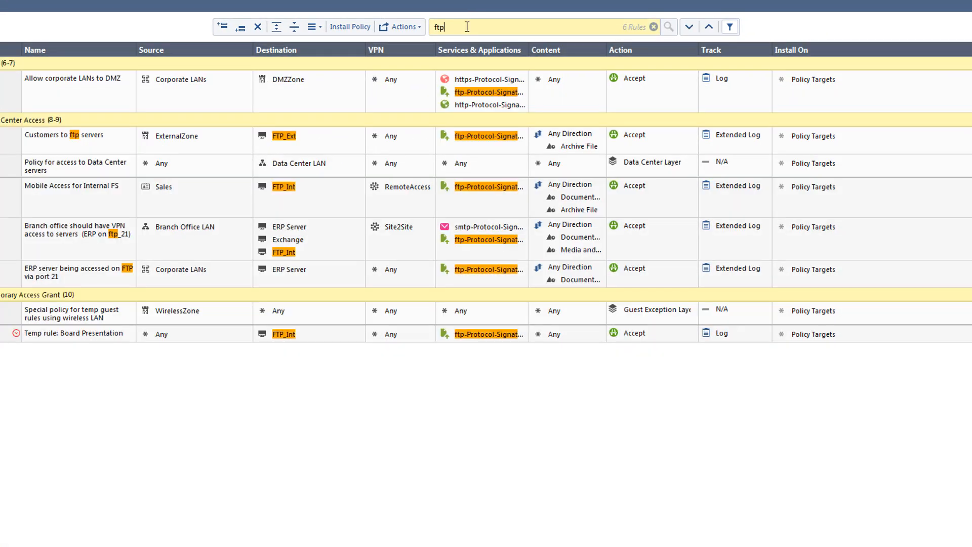
Replace the ftp search text with 198.100.25.99 and scroll through the matching rules
{"action": "key", "text": "BackSpace"}
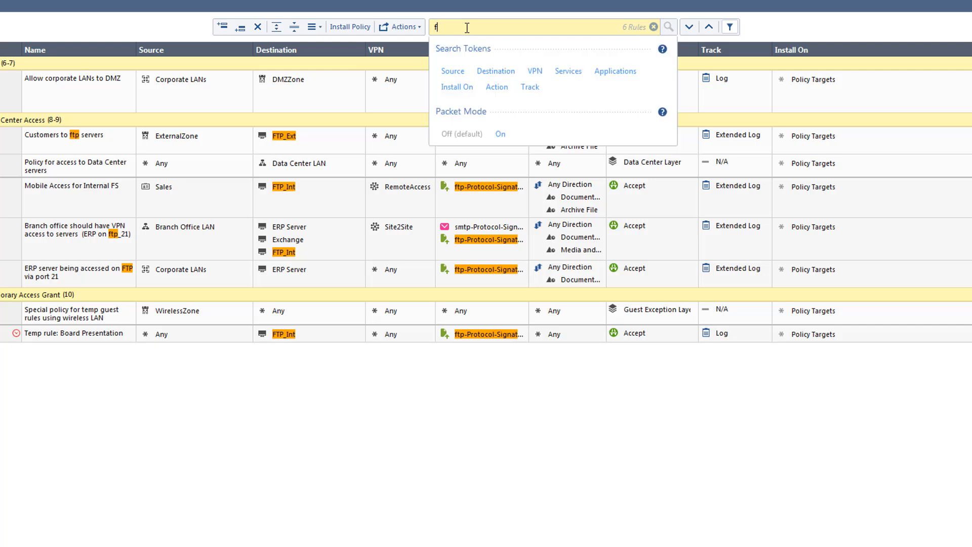
{"action": "type", "text": "198.100.25.99"}
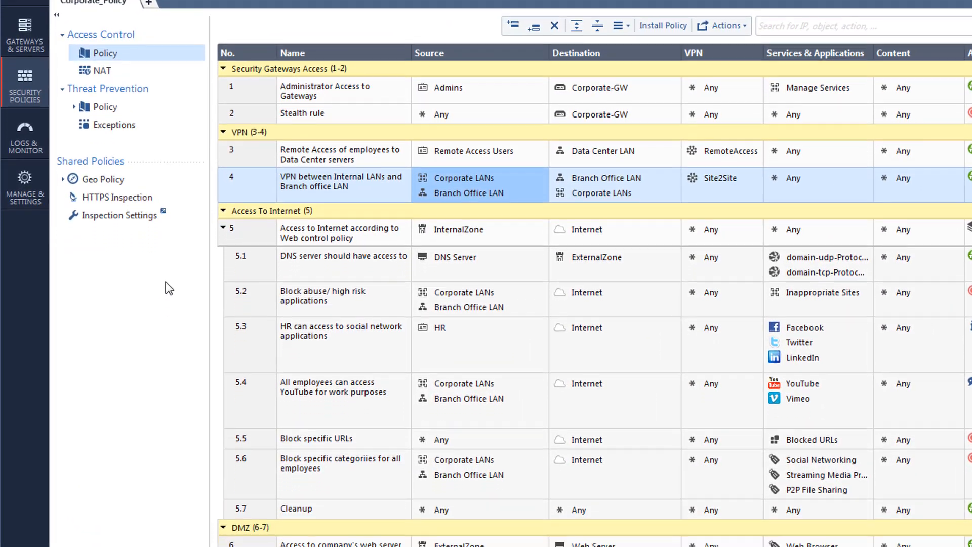
{"action": "scroll", "scroll_direction": "down", "scroll_amount": 3}
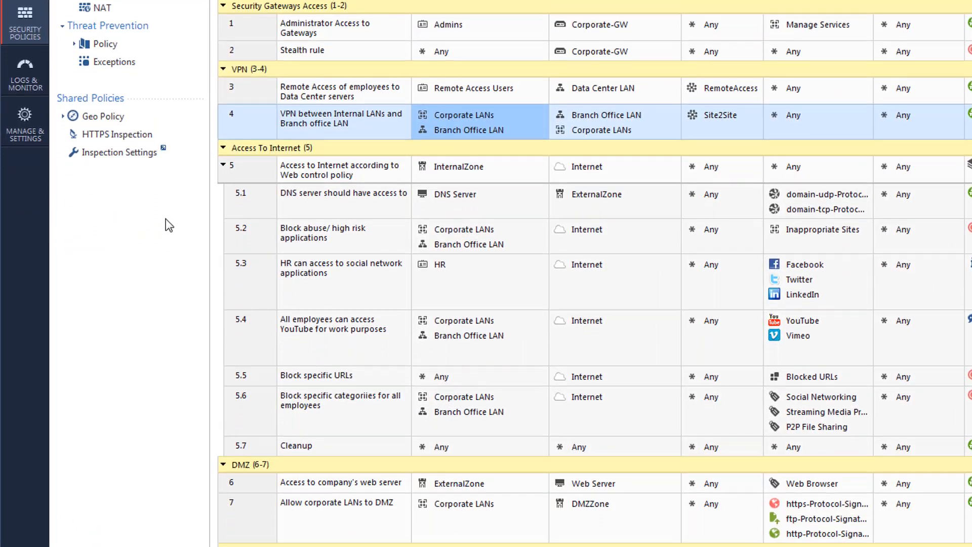
{"action": "scroll", "scroll_direction": "down", "scroll_amount": 3}
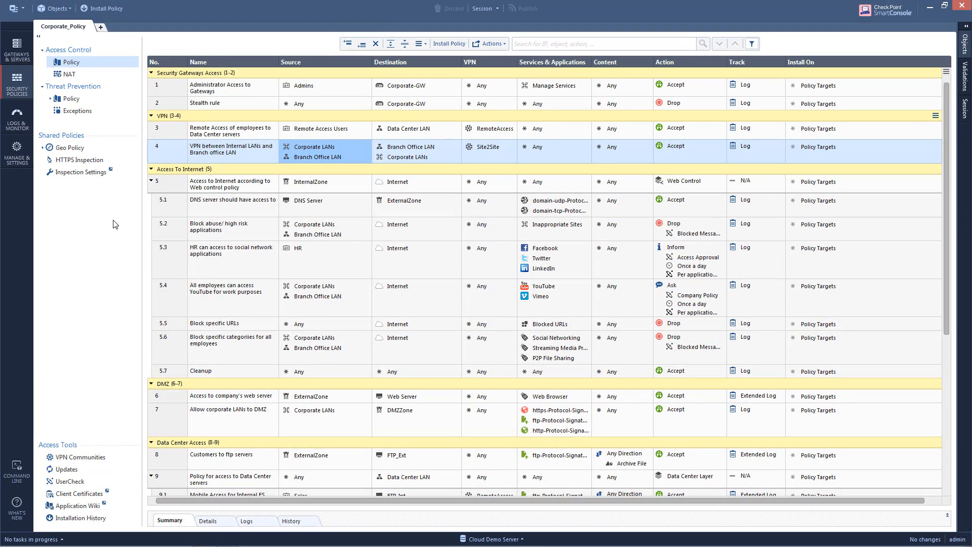
Start a new policy search with the search mode set to Packet
{"action": "left_click", "coordinate": [604, 44]}
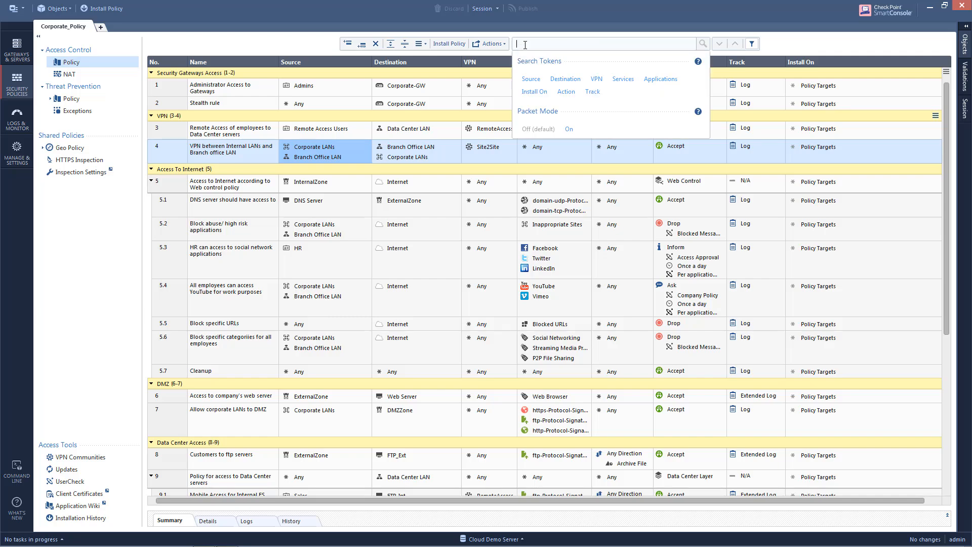
{"action": "type", "text": "mode"}
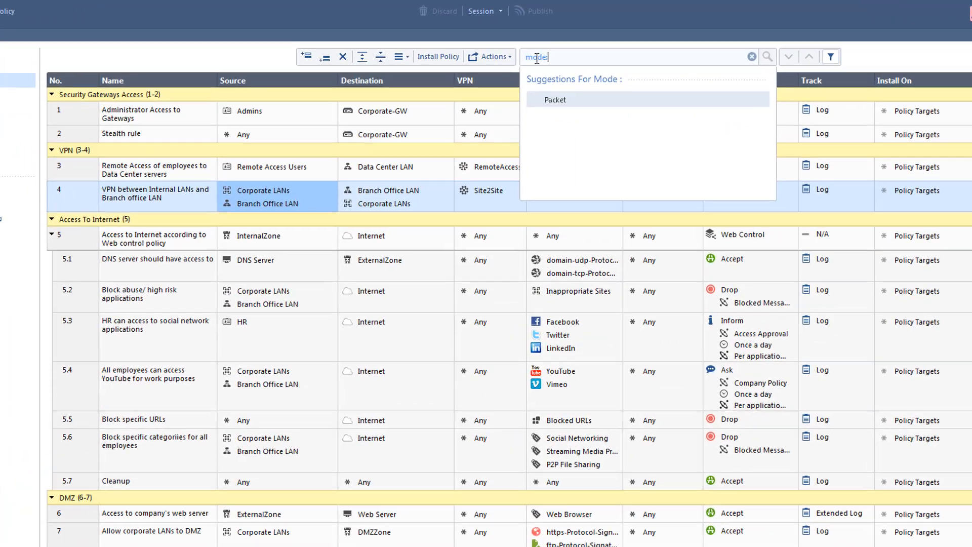
{"action": "left_click", "coordinate": [555, 99]}
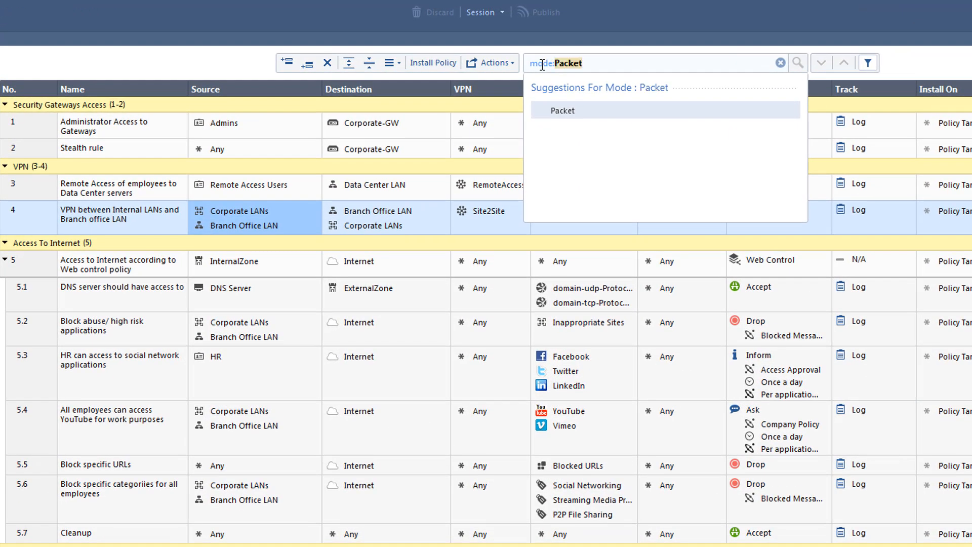
{"action": "left_click", "coordinate": [778, 63]}
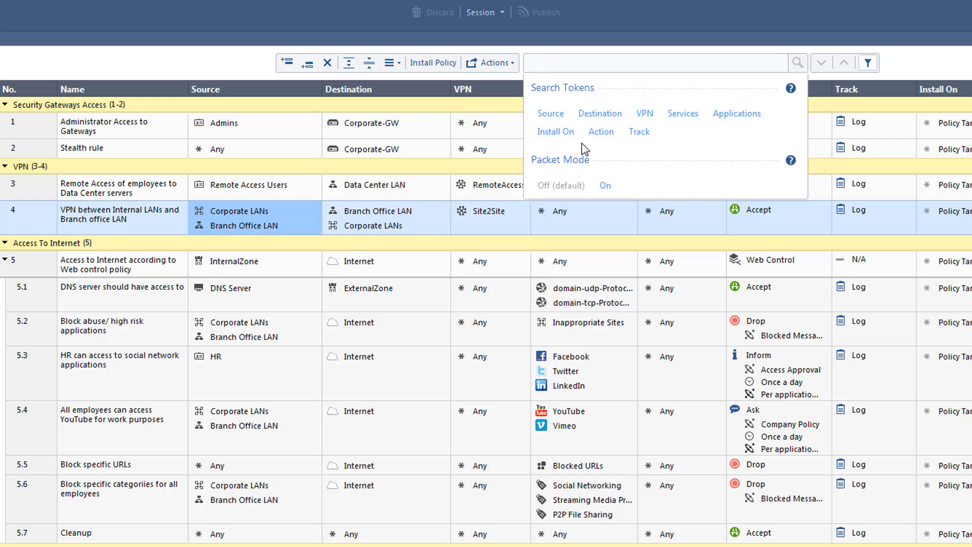
{"action": "left_click", "coordinate": [604, 186]}
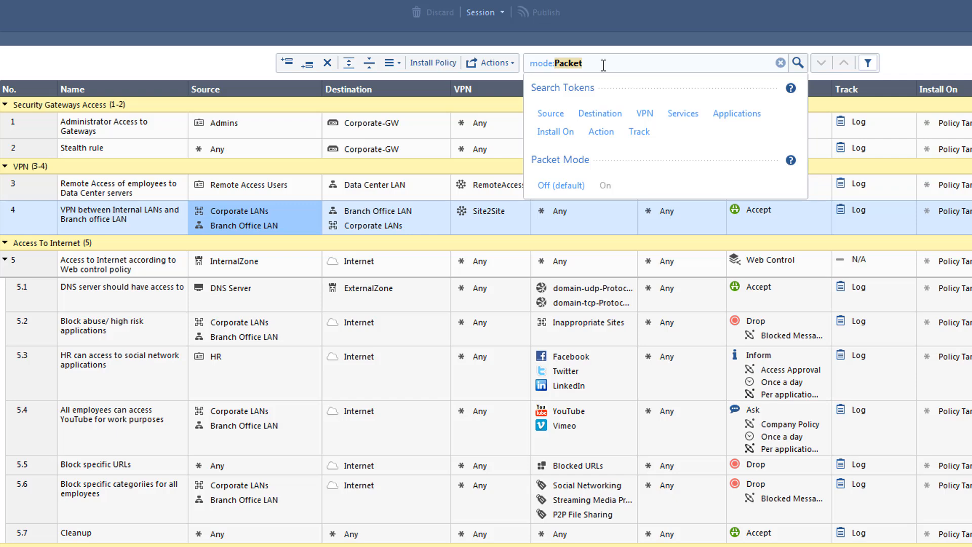
{"action": "mouse_move", "coordinate": [601, 84]}
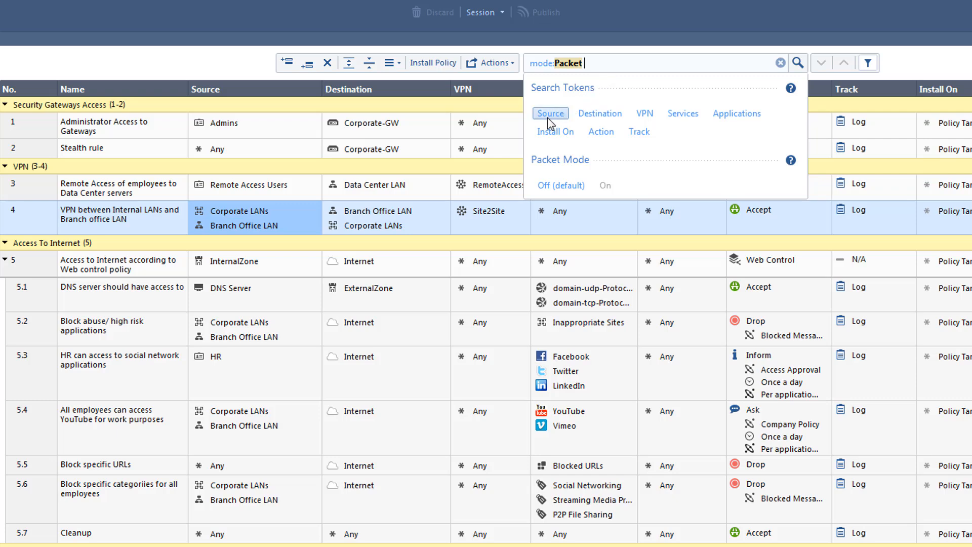
Add source 198.100.25.99 to the Packet Mode query and run it
{"action": "type", "text": "src:198.100.25.99"}
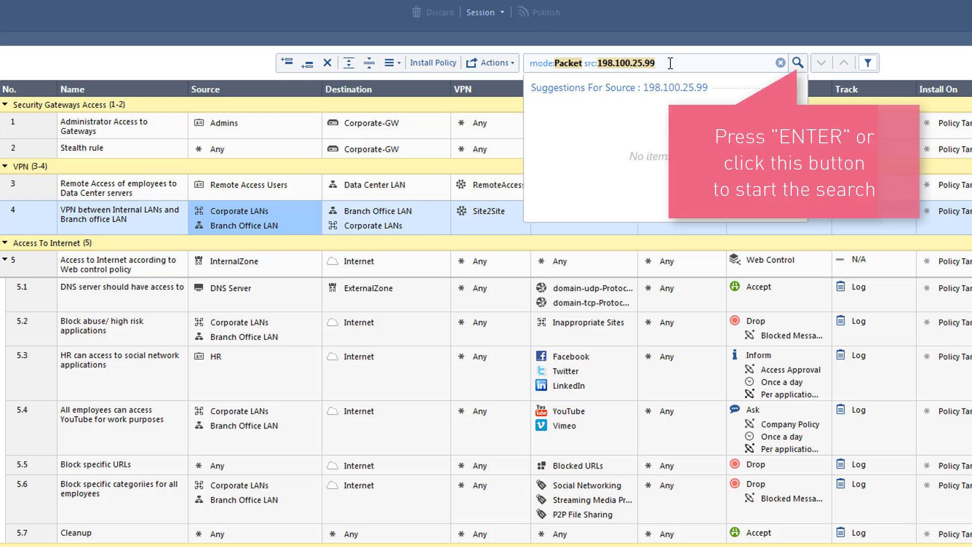
{"action": "left_click", "coordinate": [797, 63]}
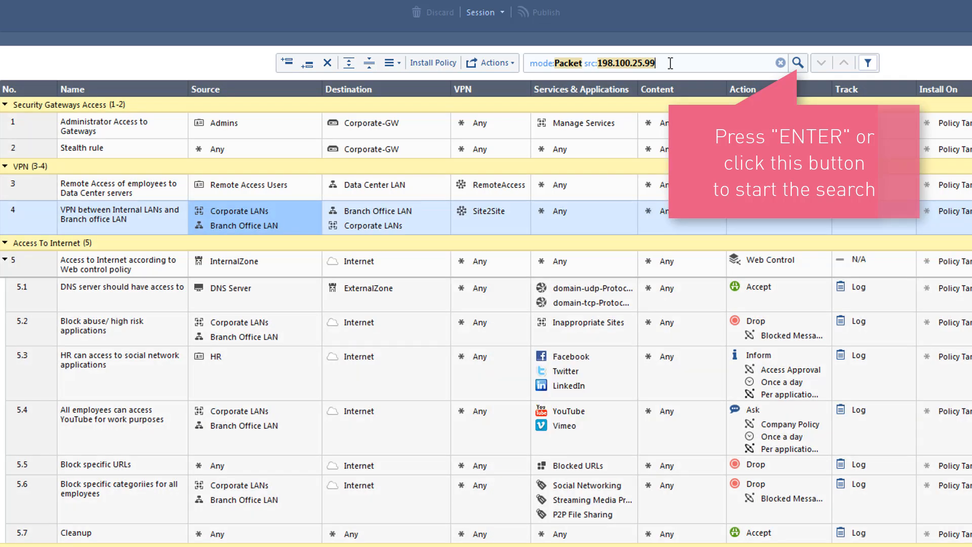
{"action": "left_click", "coordinate": [798, 62]}
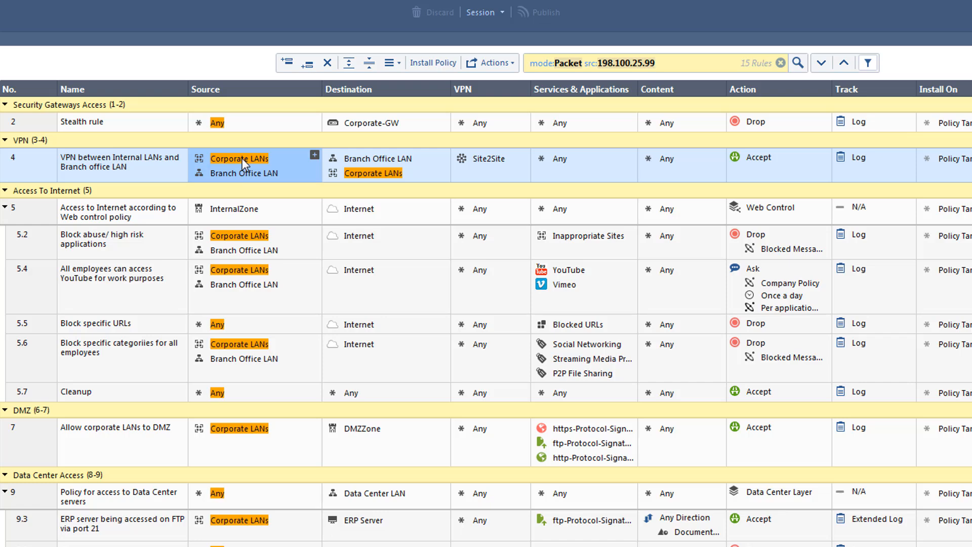
Open the Corporate LANs group and inspect its HR Lan 198.100.25.0 member
{"action": "double_click", "coordinate": [238, 158]}
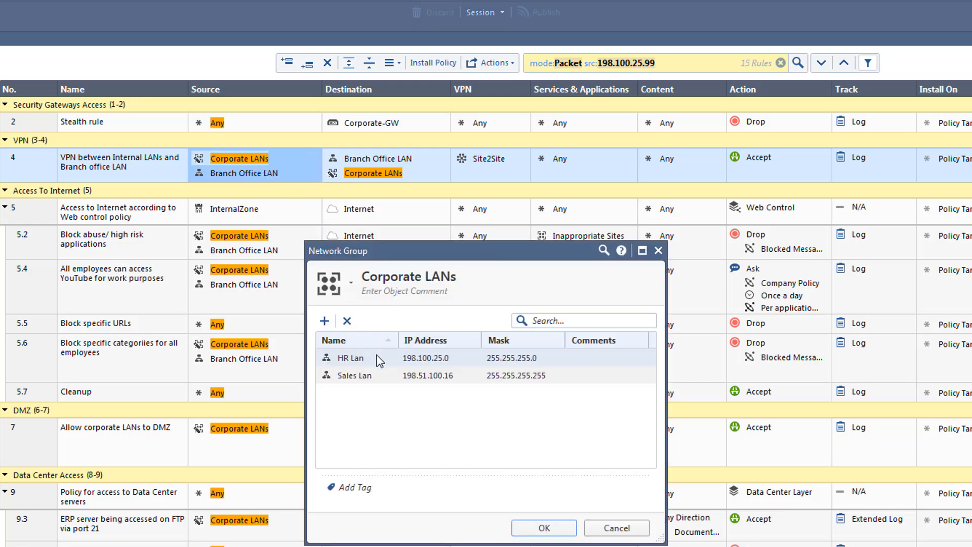
{"action": "left_click", "coordinate": [379, 358]}
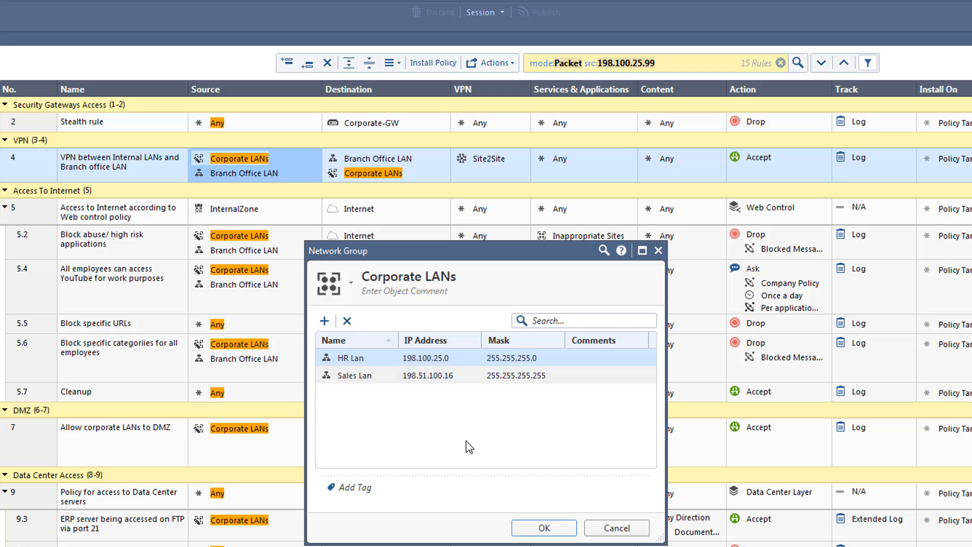
{"action": "left_click", "coordinate": [543, 527]}
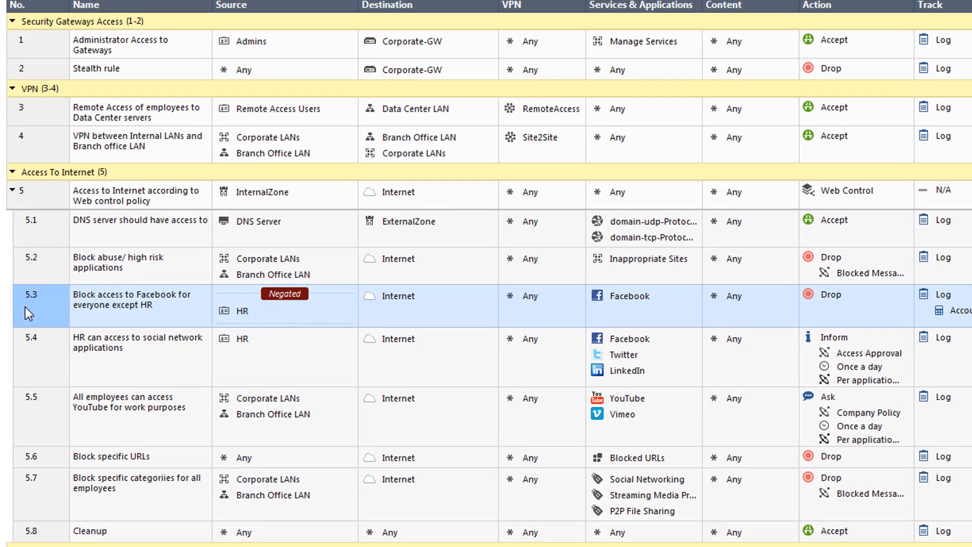
Run a Packet Mode search for source Admins, then clear the search box
{"action": "type", "text": "mode:Packet src:A"}
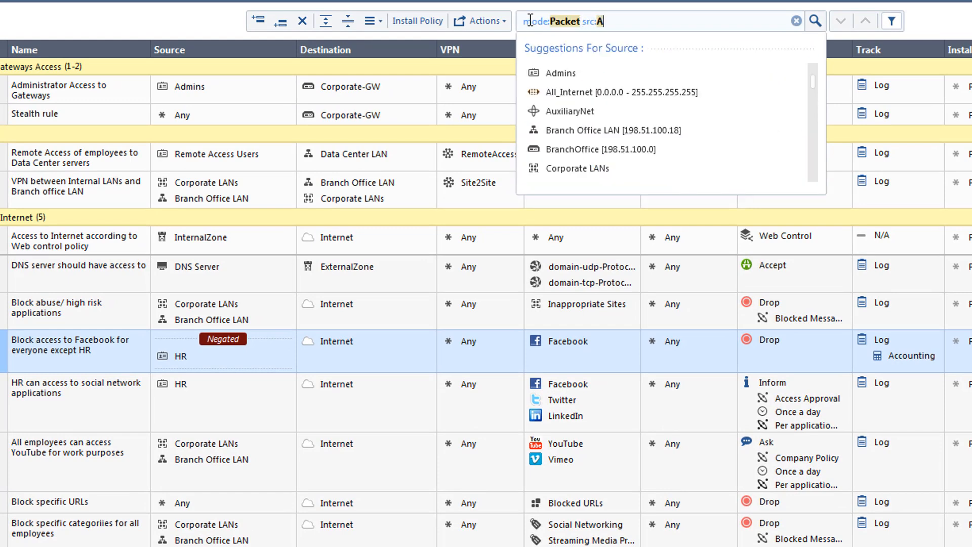
{"action": "left_click", "coordinate": [560, 73]}
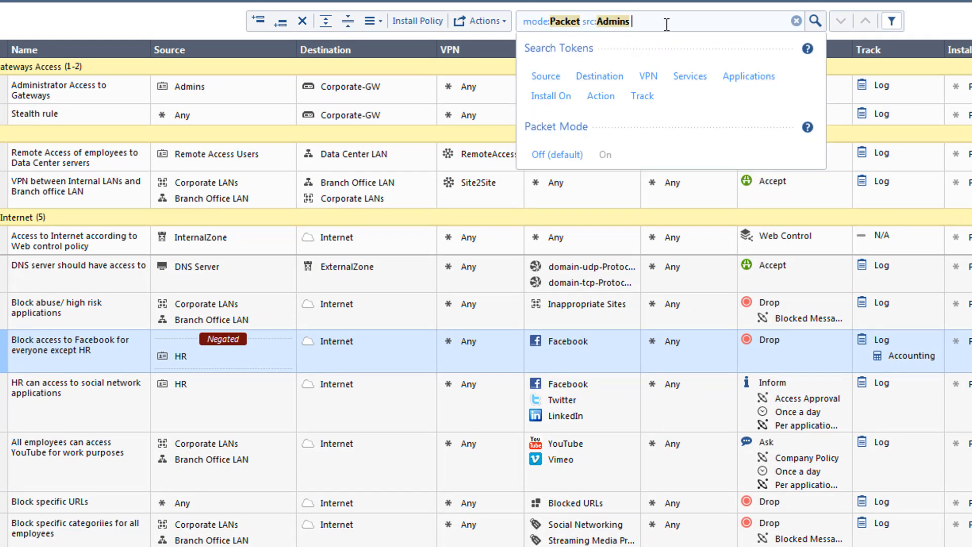
{"action": "left_click", "coordinate": [665, 20]}
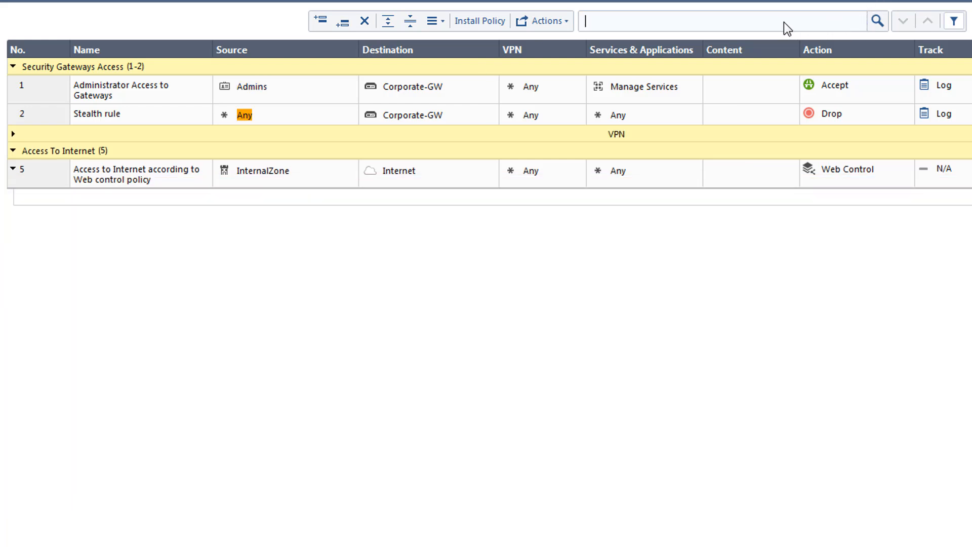
{"action": "left_click", "coordinate": [719, 20]}
{"action": "type", "text": "modePacket "}
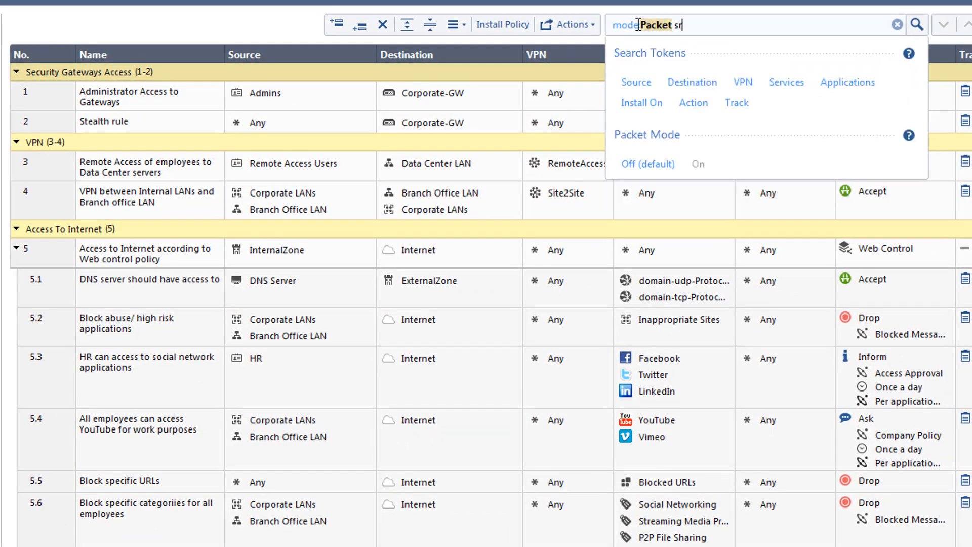
Search in Packet Mode for source HR Lan, destination Internet, application Social Networking
{"action": "type", "text": "src:\"HR Lan\""}
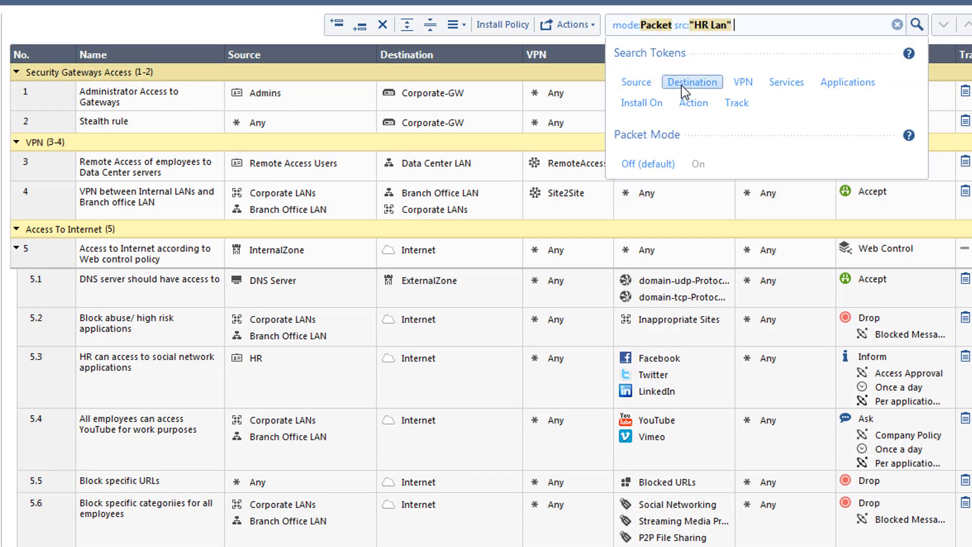
{"action": "type", "text": "dst:Internet"}
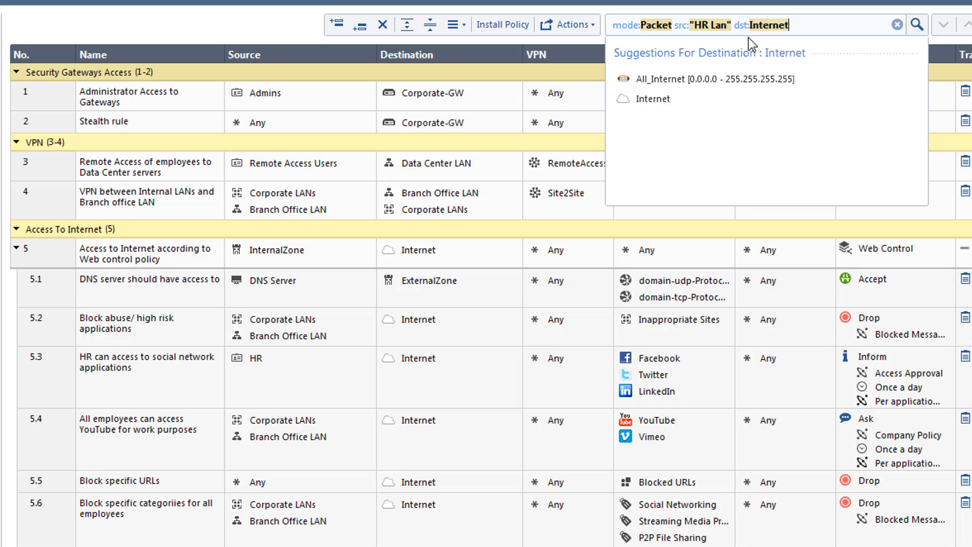
{"action": "type", "text": "app:"}
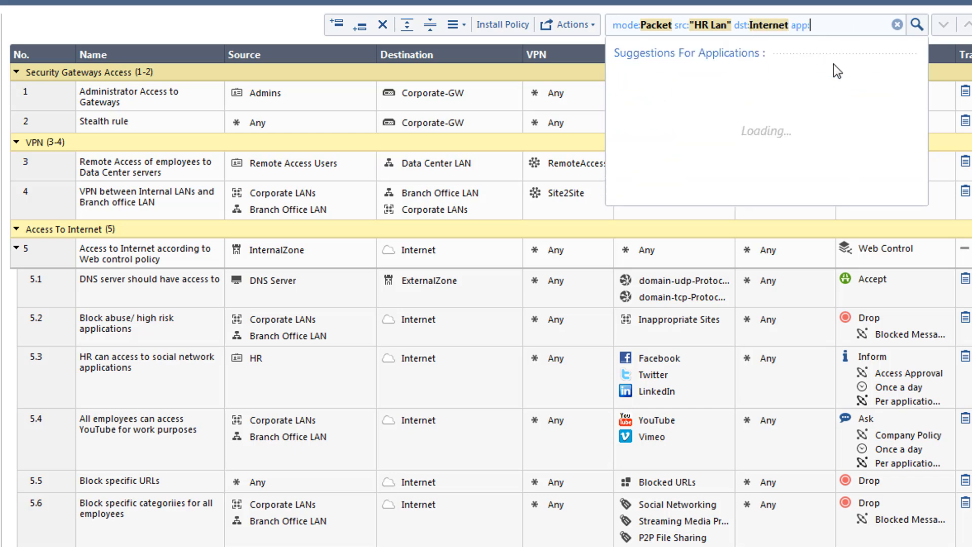
{"action": "type", "text": "Social"}
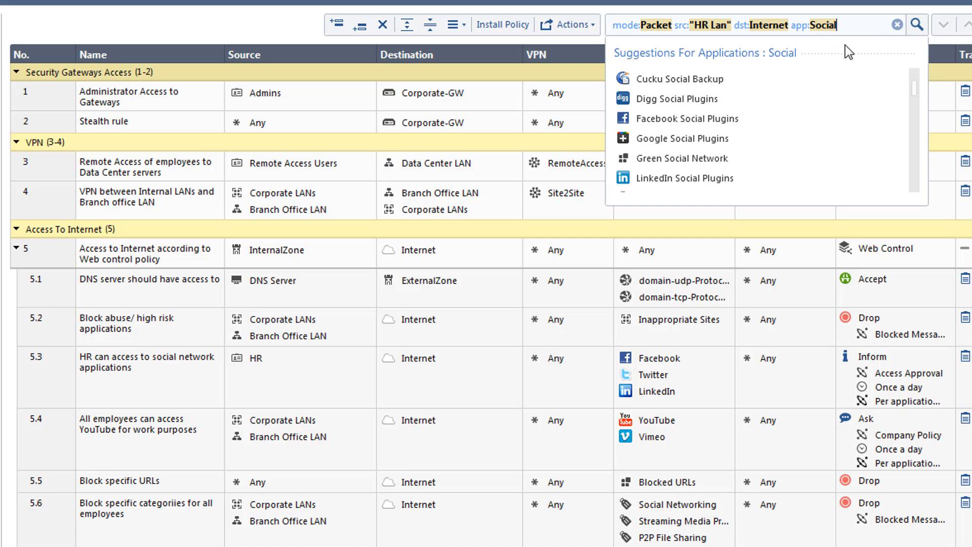
{"action": "left_click", "coordinate": [673, 179]}
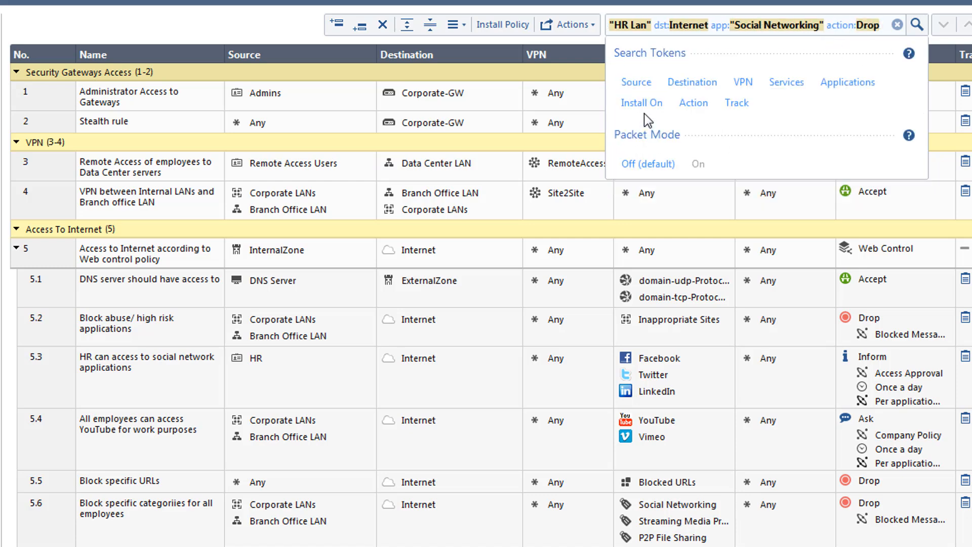
{"action": "left_click", "coordinate": [916, 25]}
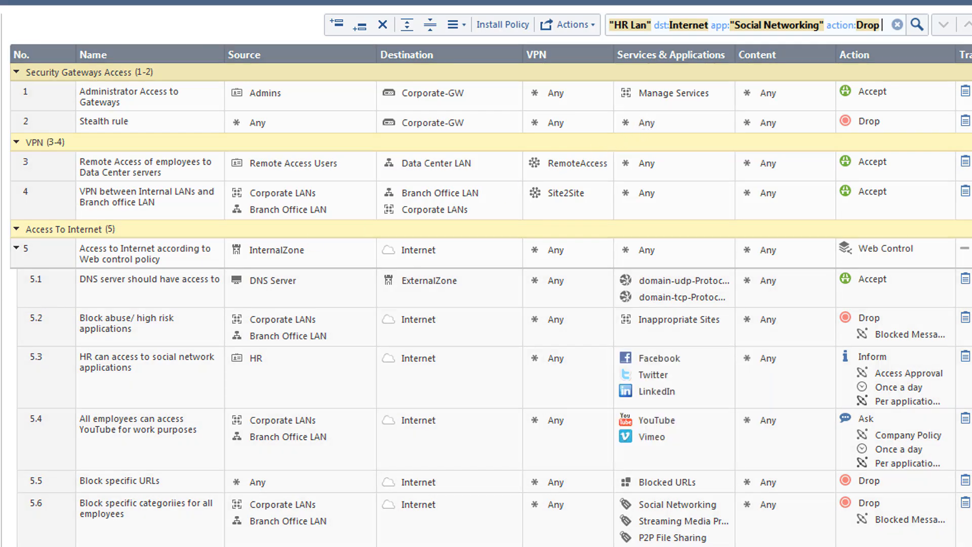
{"action": "left_click", "coordinate": [915, 24]}
{"action": "type", "text": "mode:Packet s"}
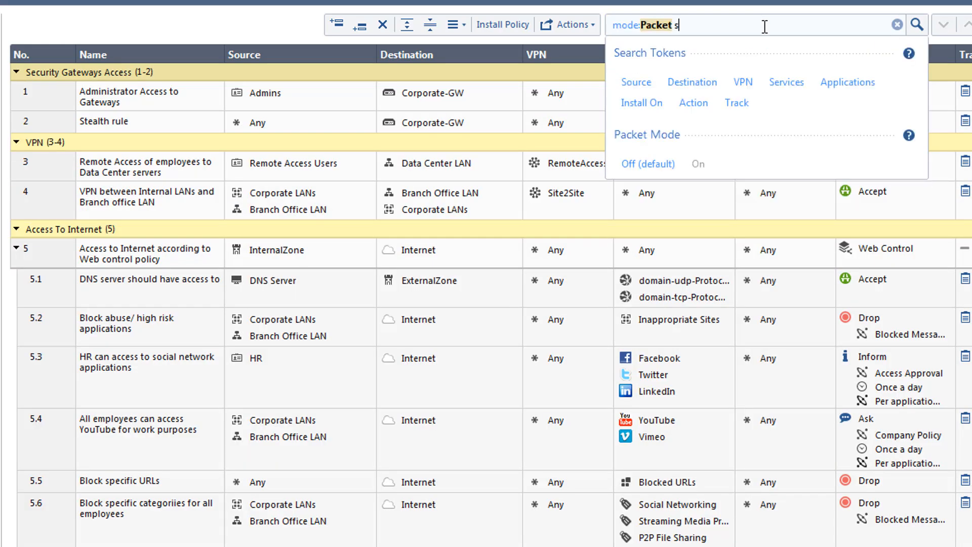
Run the Packet Mode search for HR to Internet and select rule 5.3
{"action": "type", "text": "rc:HR dst:"}
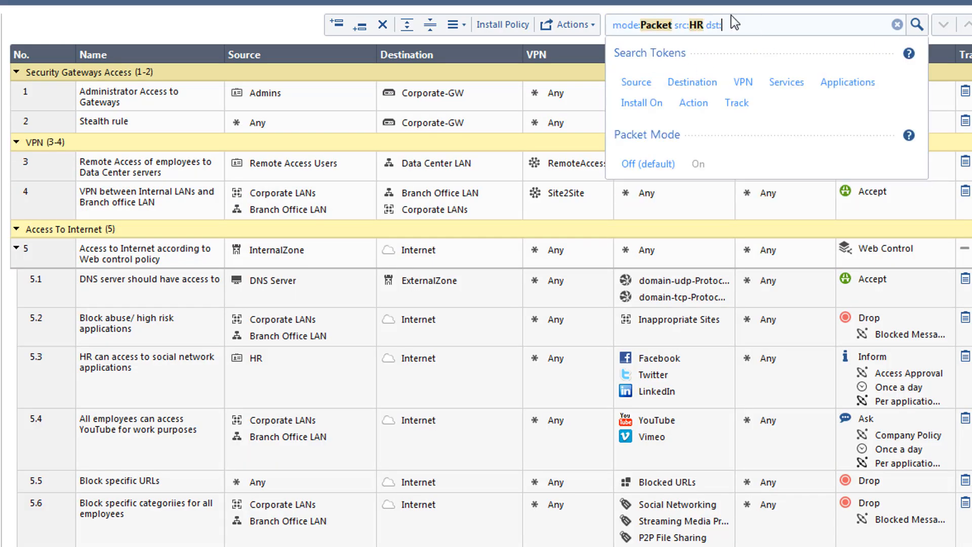
{"action": "type", "text": "Internet app:Facebook"}
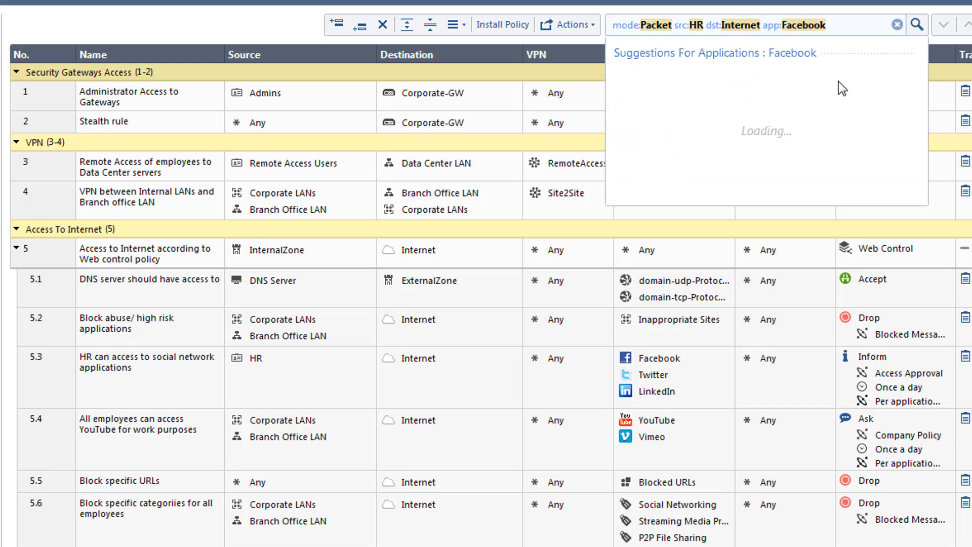
{"action": "left_click", "coordinate": [855, 25]}
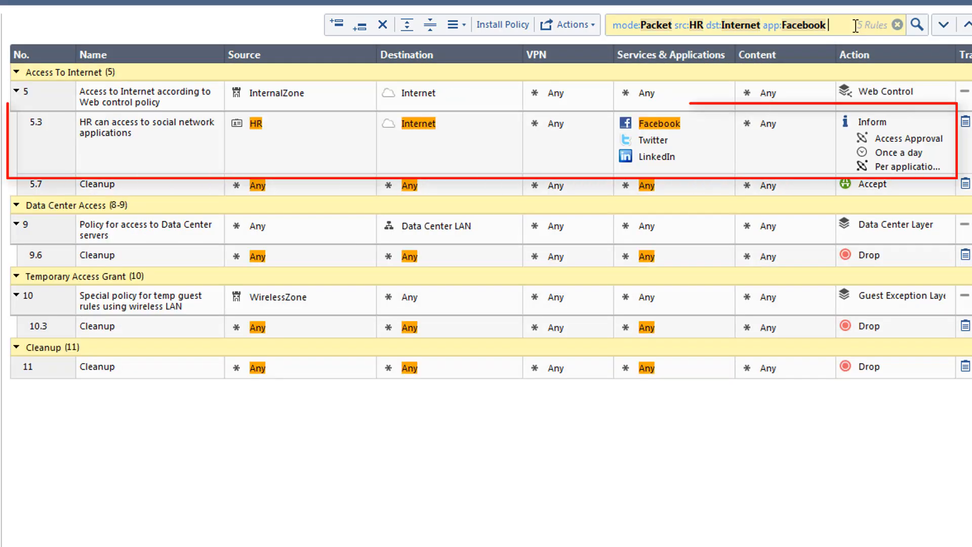
{"action": "left_click", "coordinate": [149, 141]}
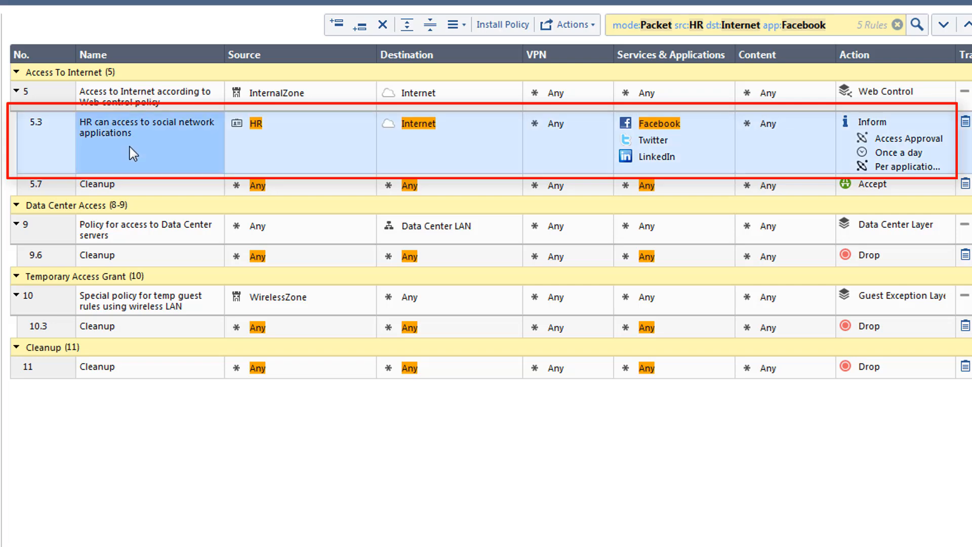